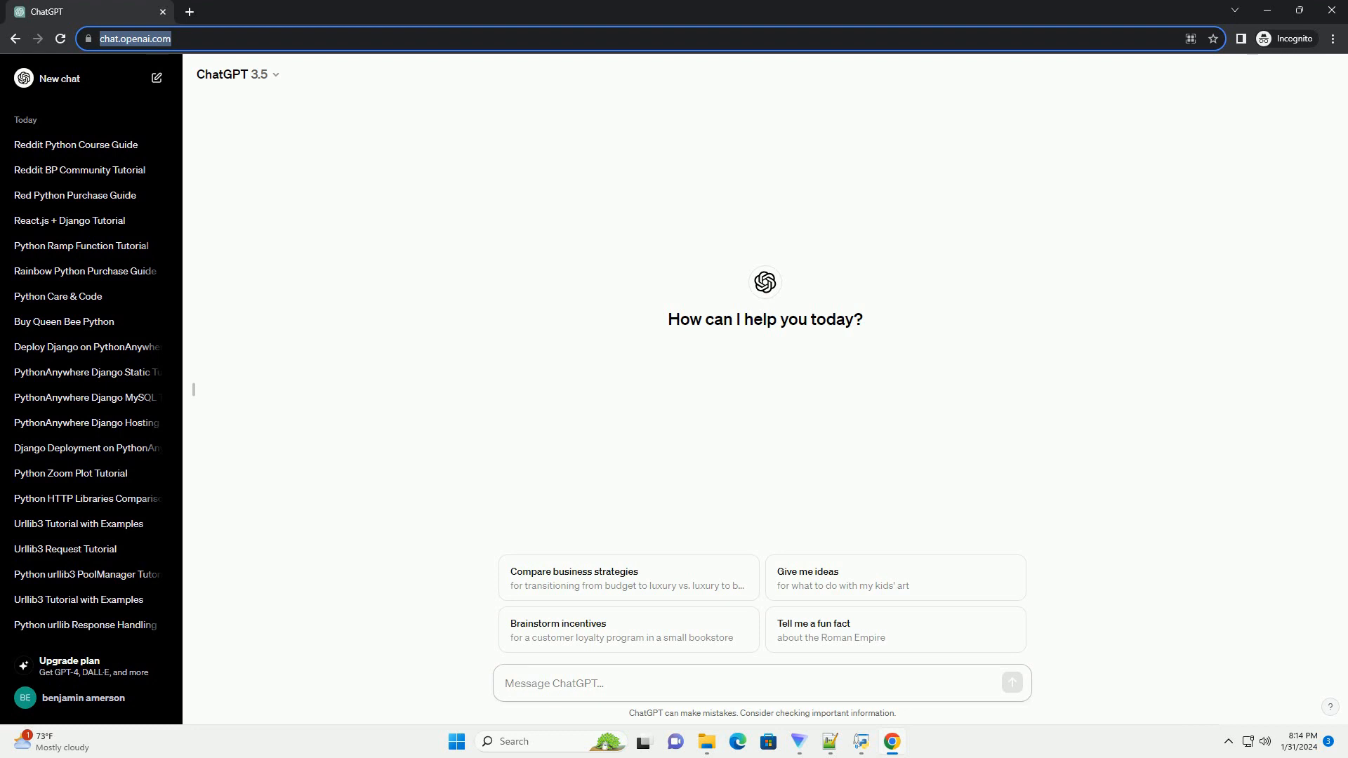
# Ask ChatGPT for an informative tutorial on the best Python course on Reddit, with a code example
pyautogui.click(1011, 683)
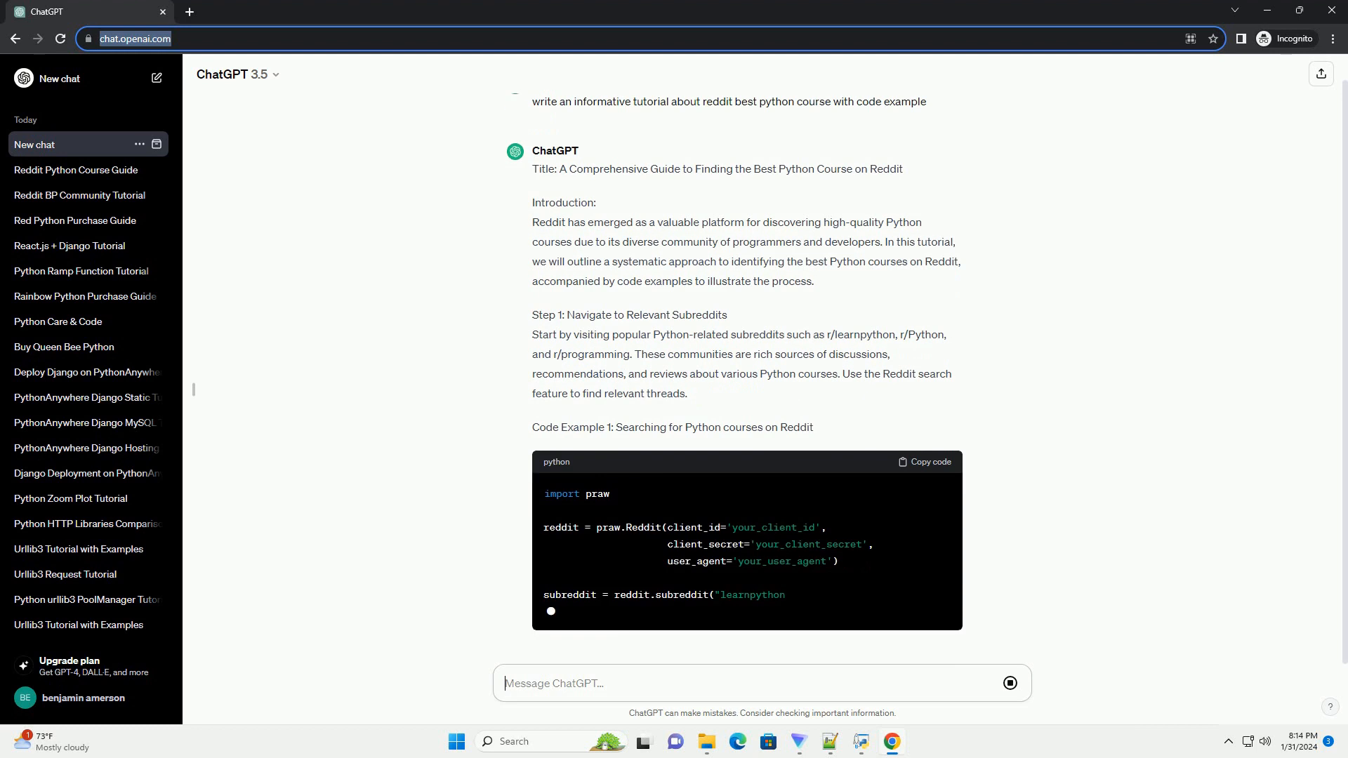
# Scroll through the streaming answer: introduction, Step 1, the first PRAW search example and Step 2's review advice
pyautogui.scroll(3)
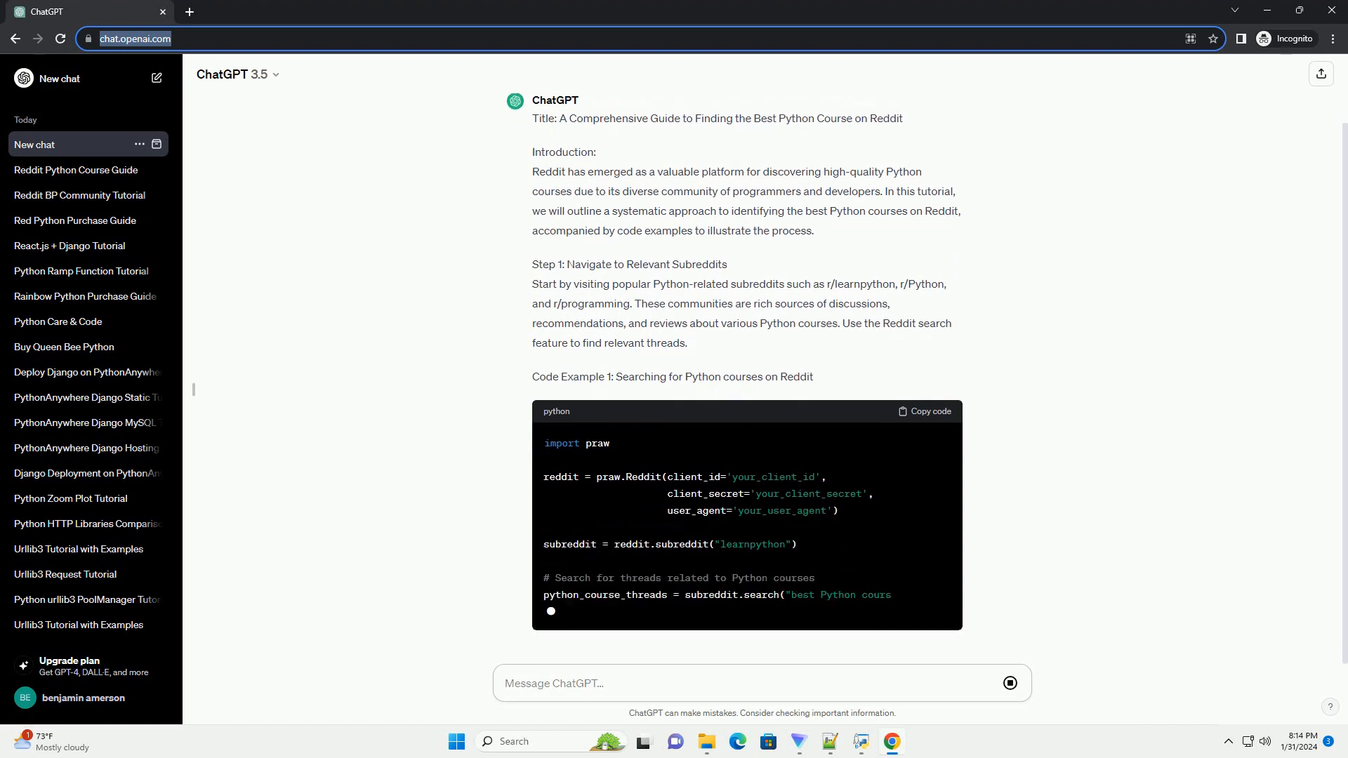
pyautogui.scroll(-3)
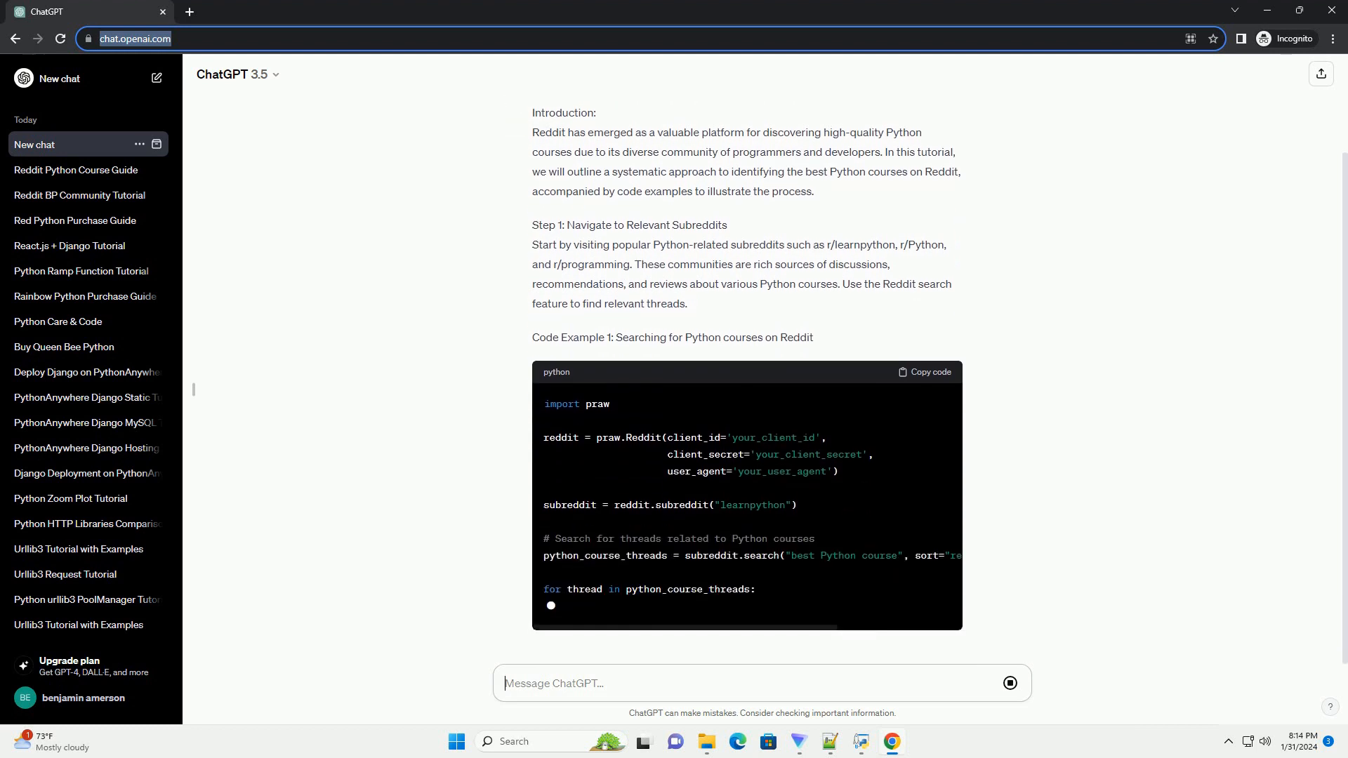
pyautogui.scroll(-3)
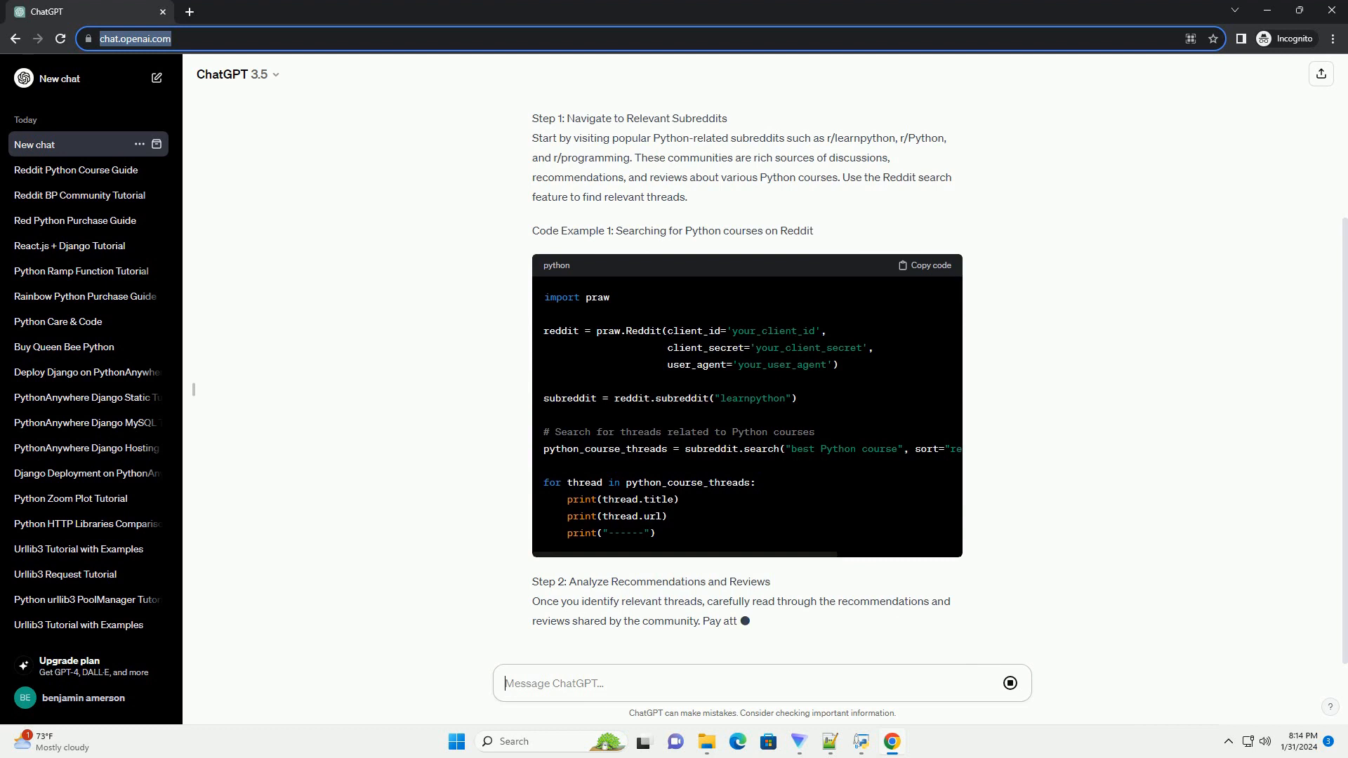
pyautogui.scroll(3)
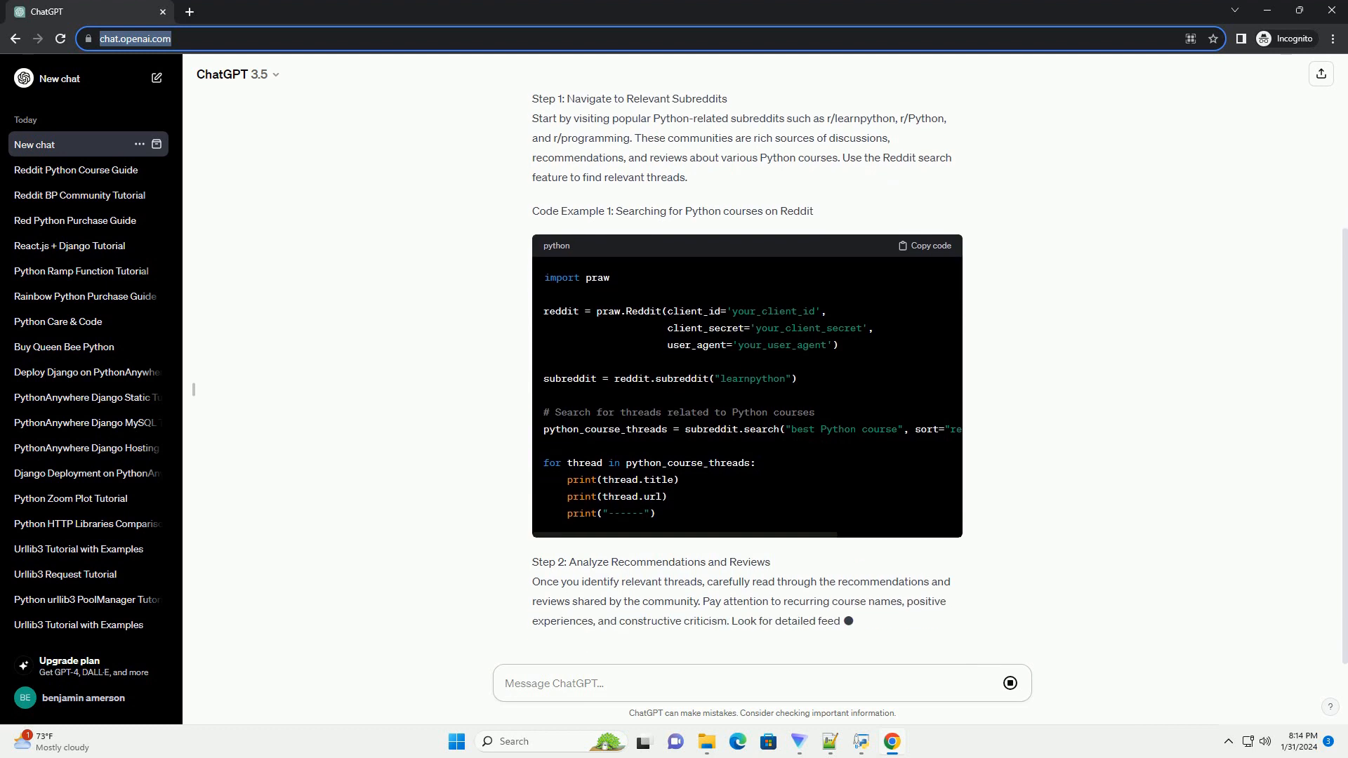
pyautogui.scroll(-3)
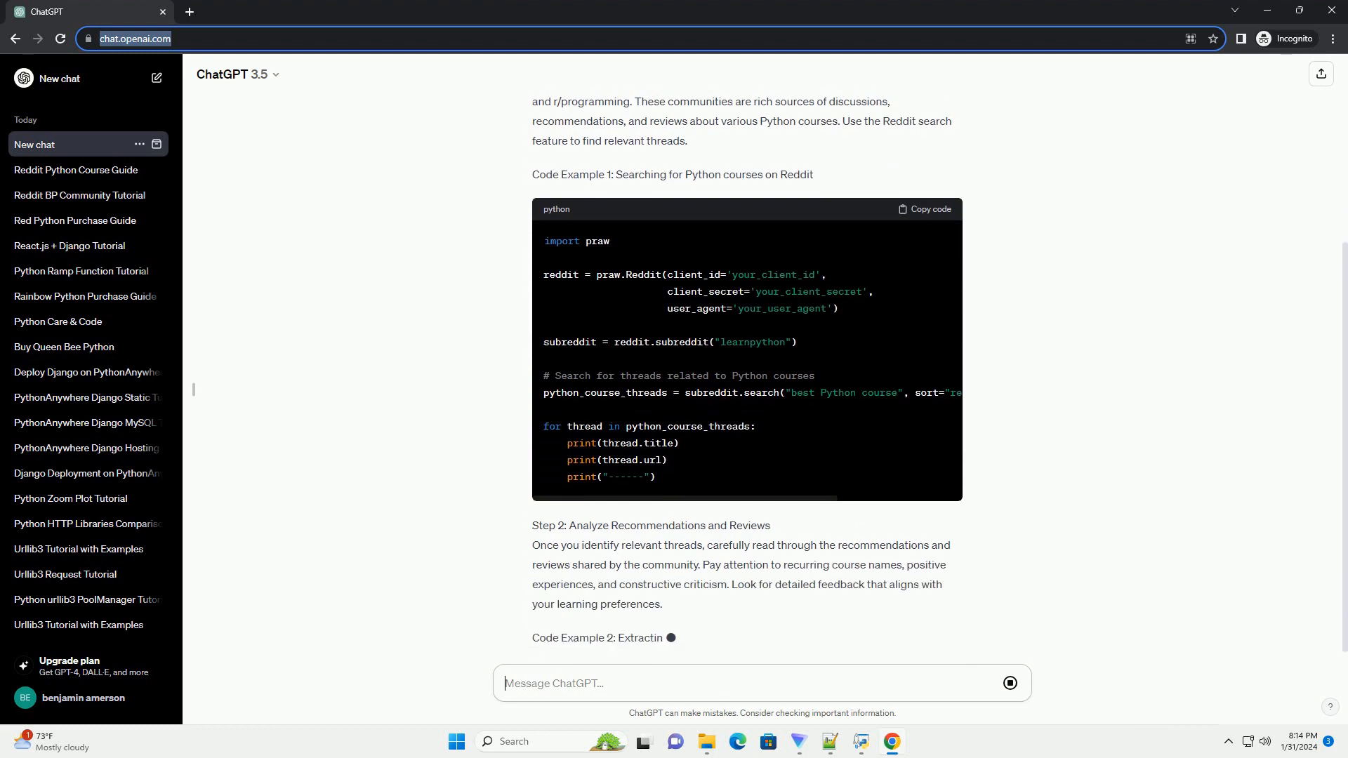
pyautogui.scroll(-3)
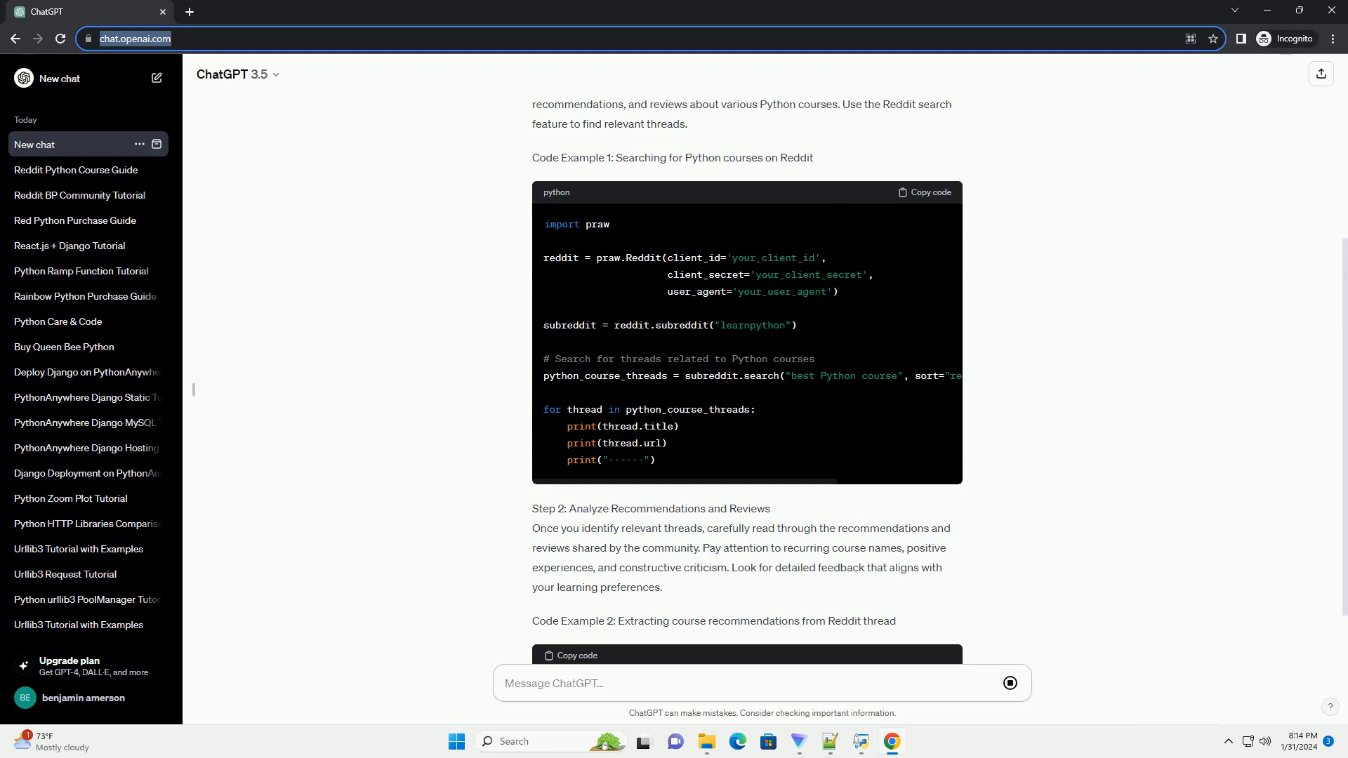
# Scroll along as Code Example 2 loops over a Reddit thread's top-level comments and prints each
pyautogui.scroll(-3)
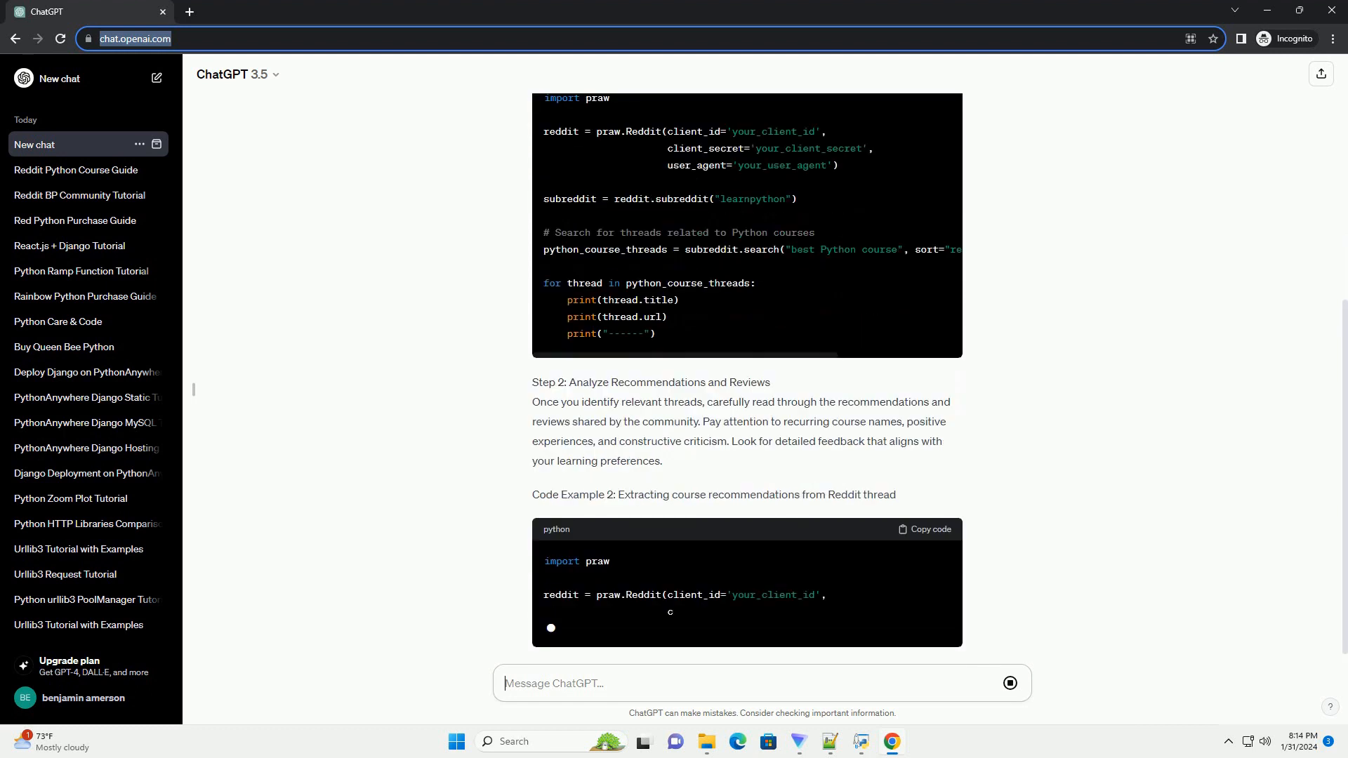
pyautogui.scroll(3)
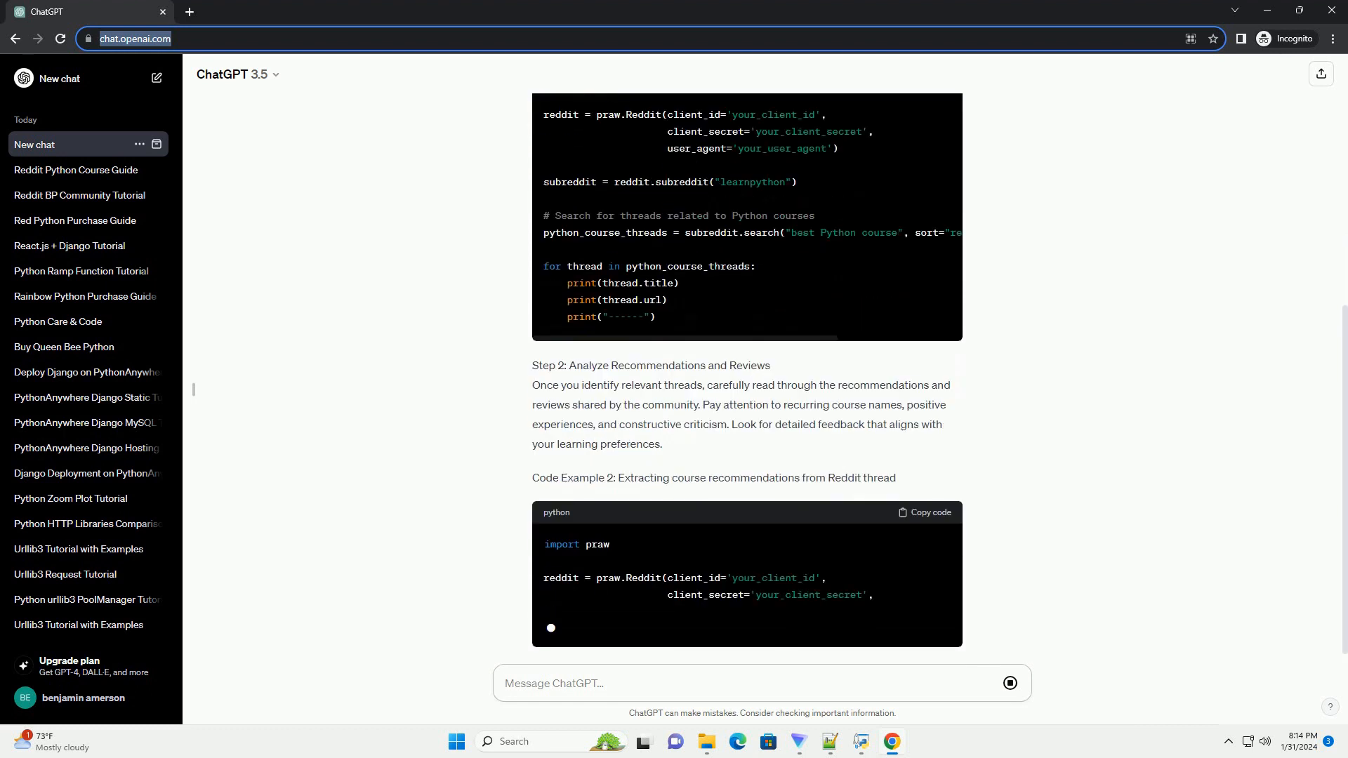
pyautogui.scroll(-3)
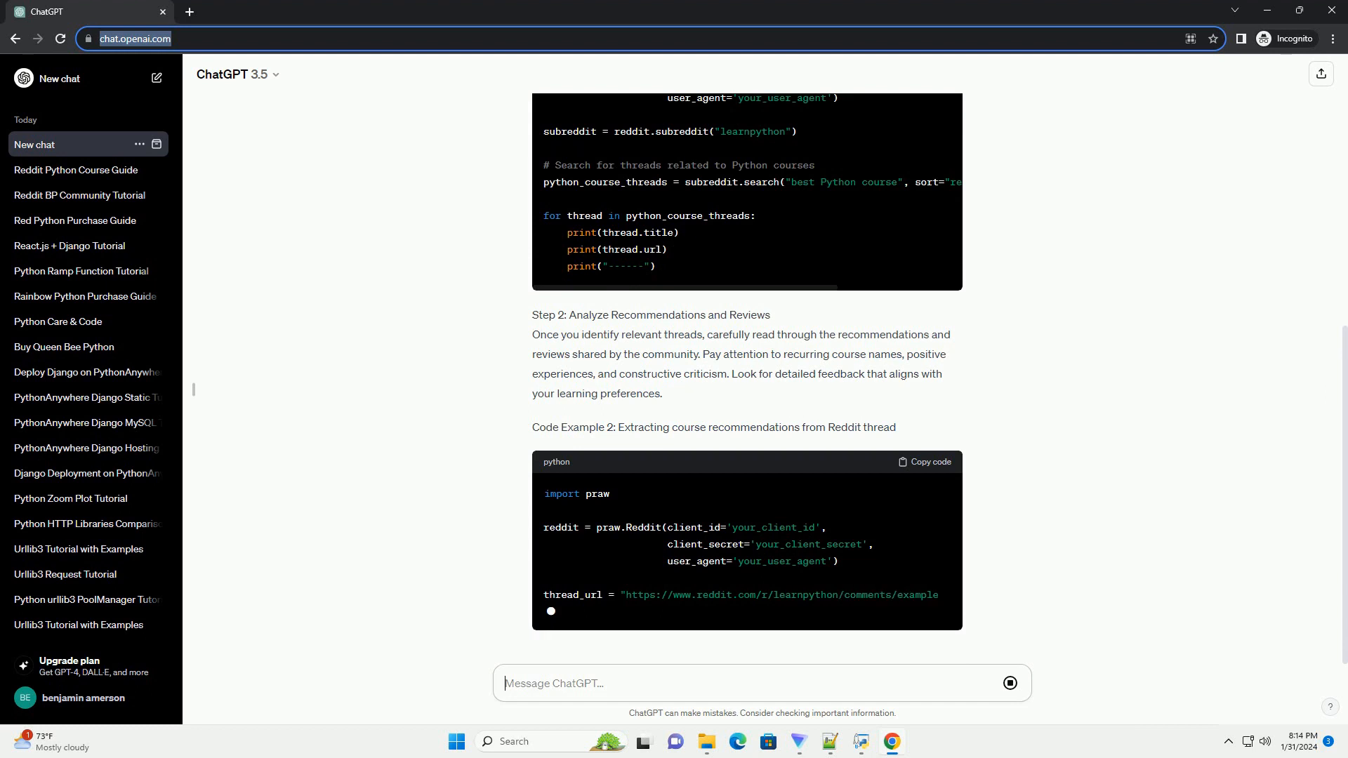
pyautogui.scroll(-3)
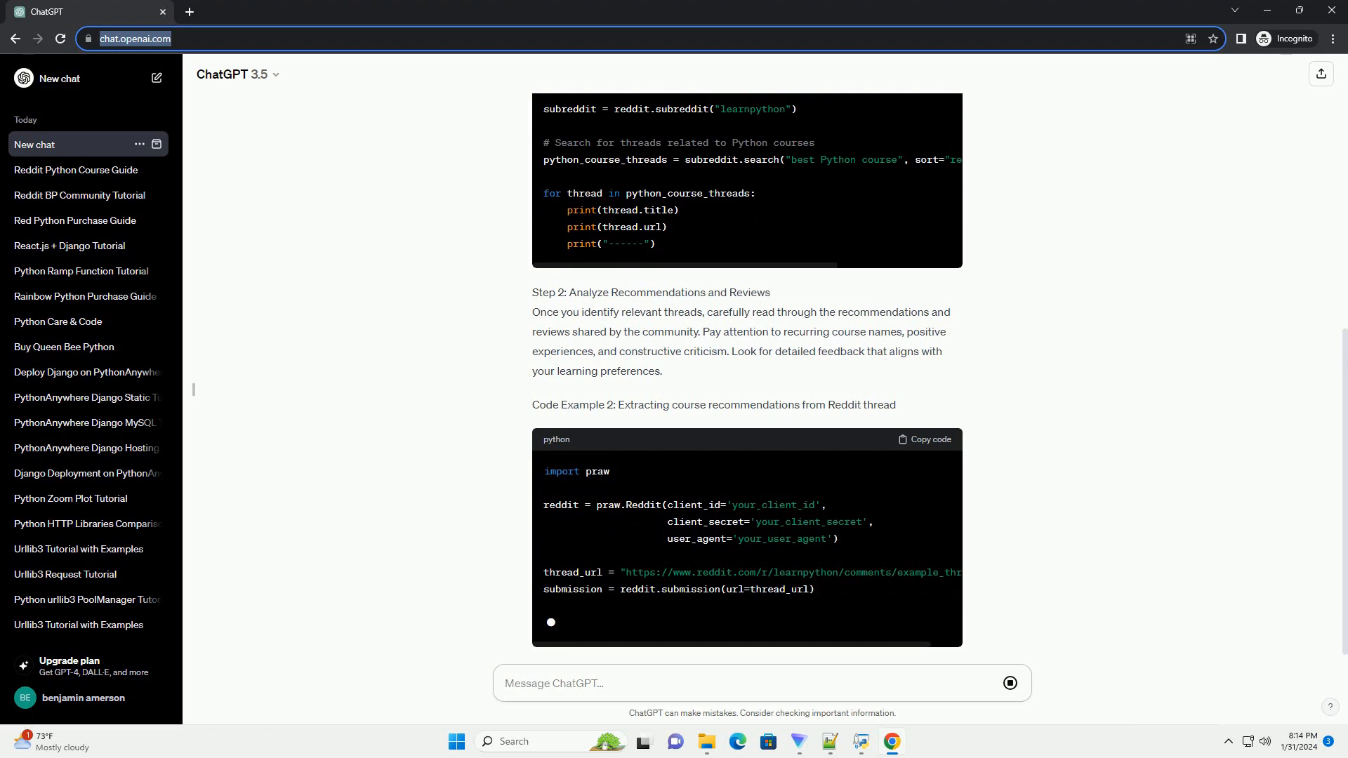
pyautogui.scroll(-3)
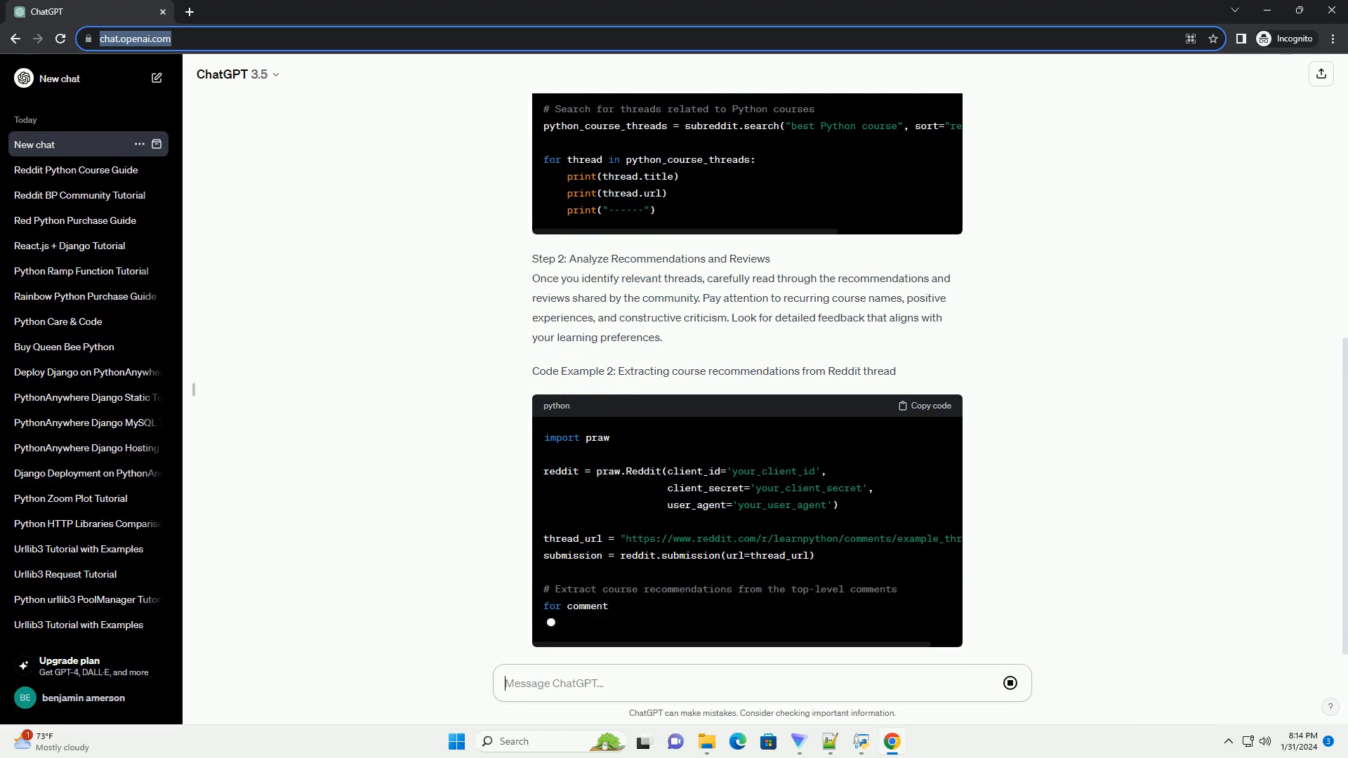
pyautogui.scroll(-3)
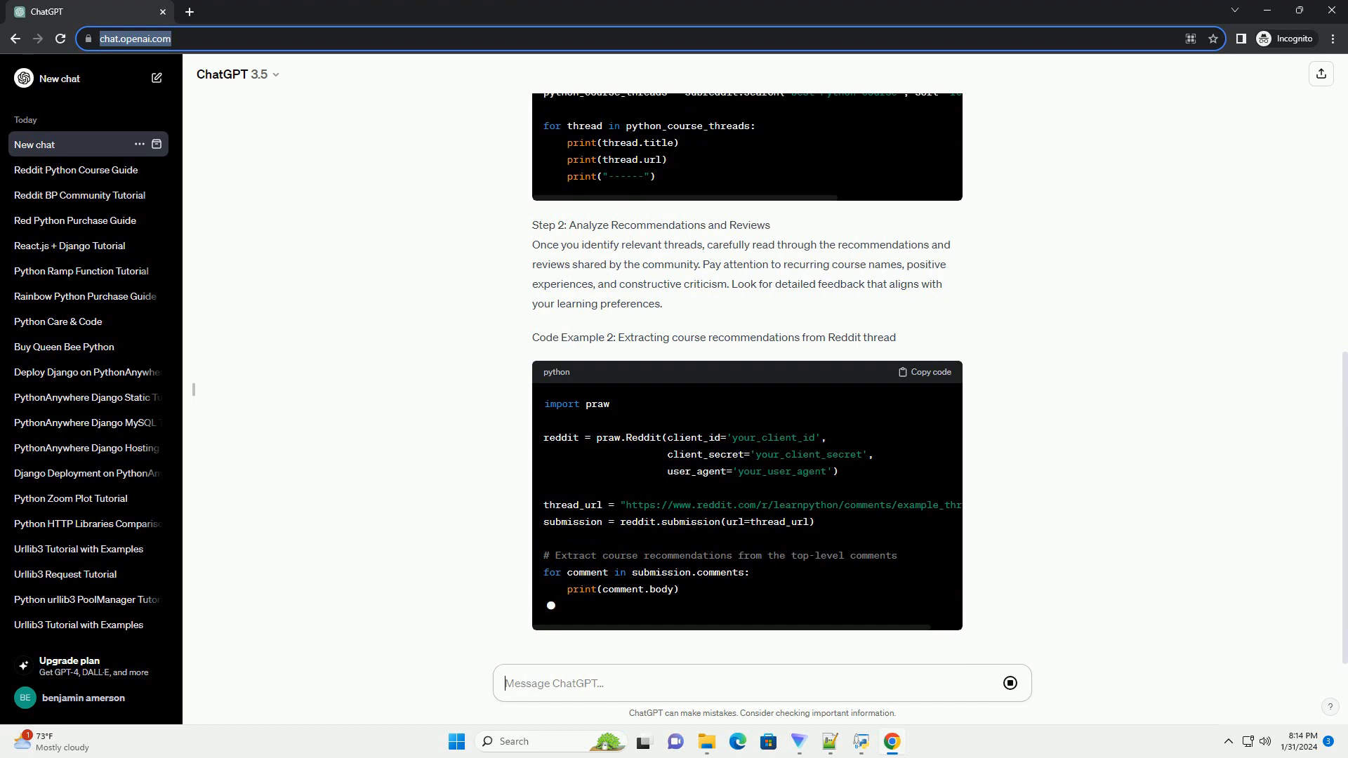
pyautogui.scroll(3)
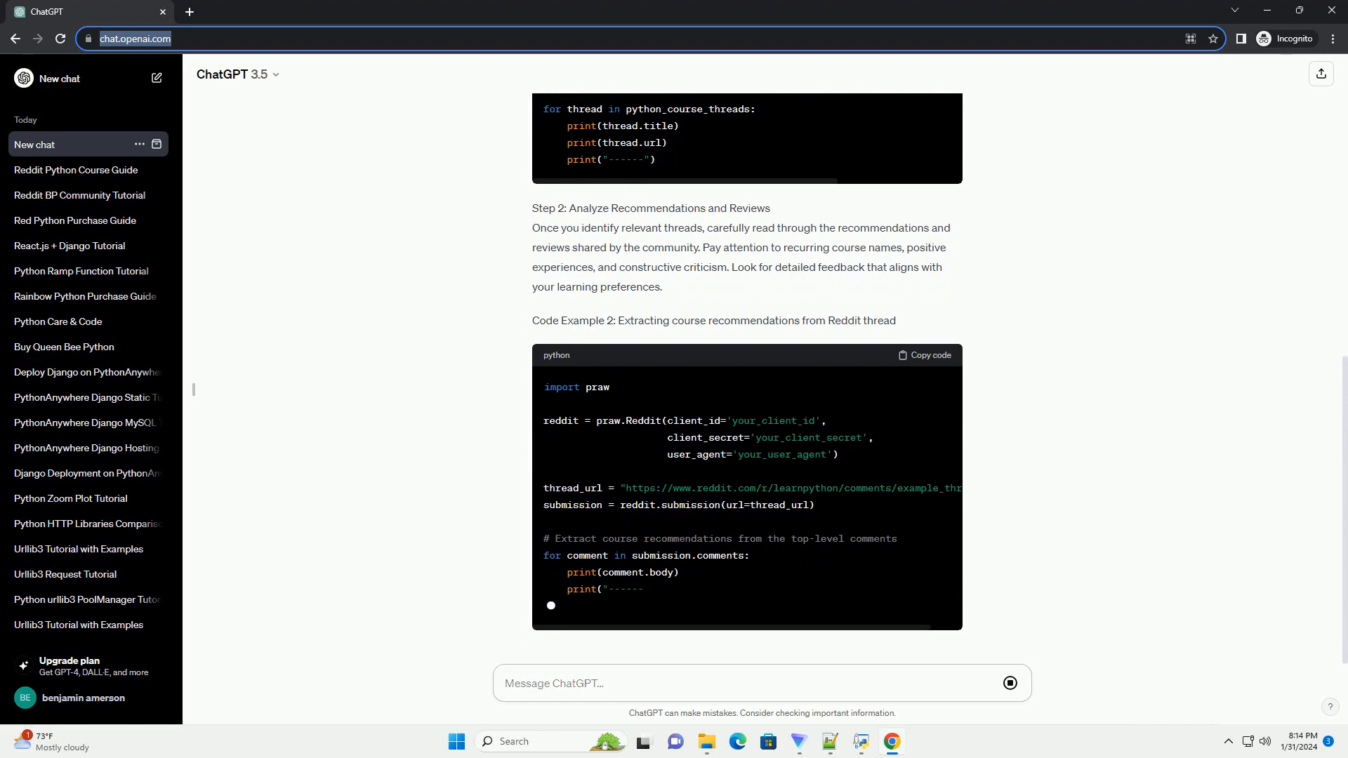